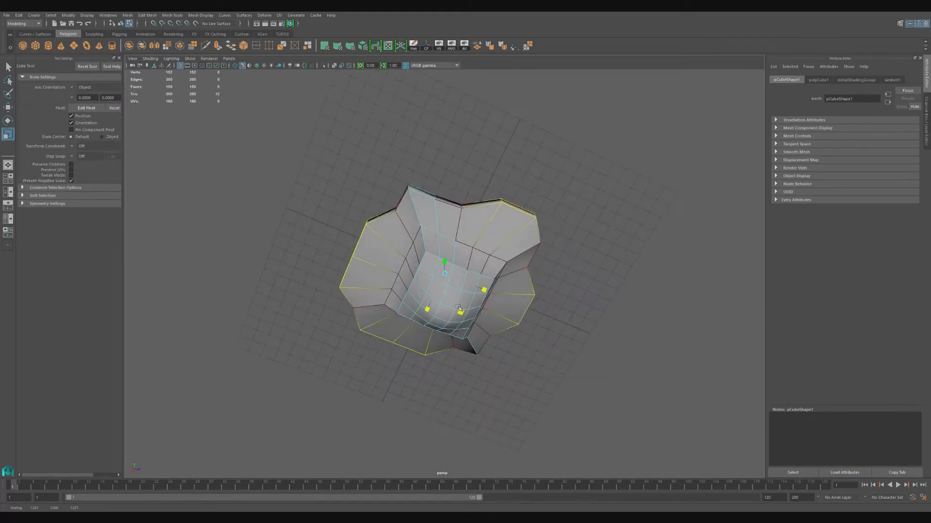
- Scale the underside's inner face ring inward to narrow the island's base
left_click_drag(457, 309, 474, 324)
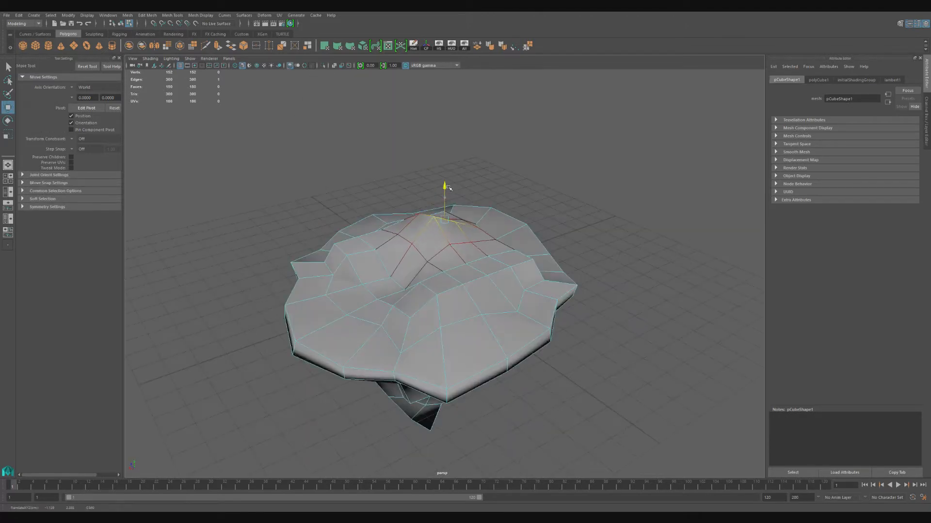
- From a side view, drag the lower vertices down along Y into a rocky spike
left_click_drag(445, 267, 427, 261)
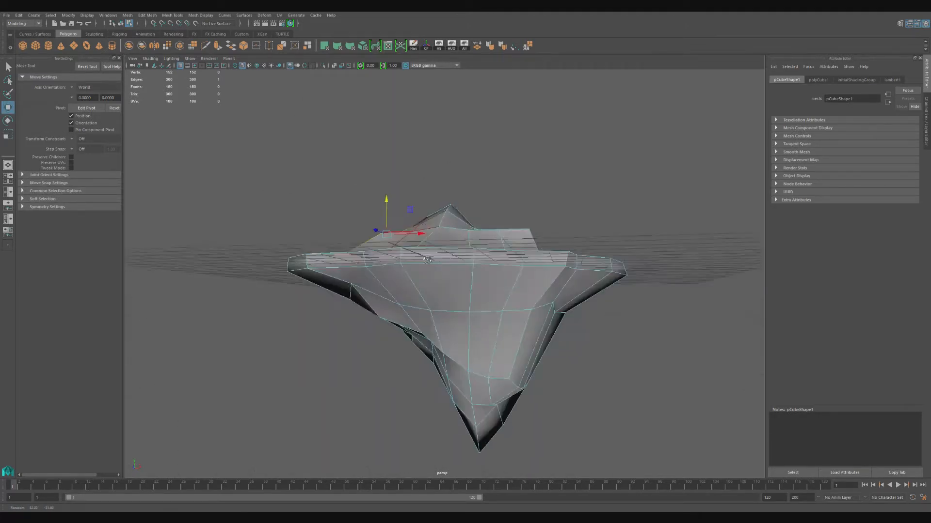
left_click_drag(427, 261, 419, 271)
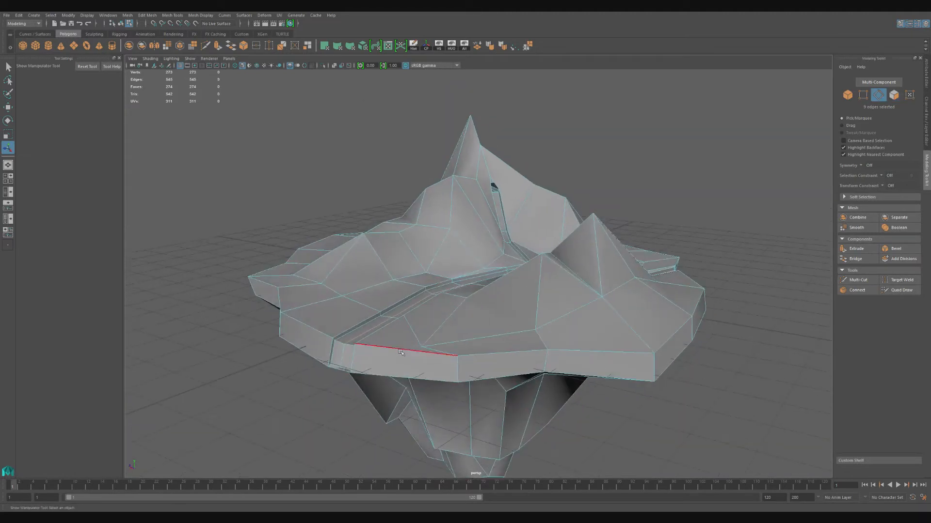
- Nudge the central peak vertices with Move, then bring up Mesh Display for Harden Edge
key("w")
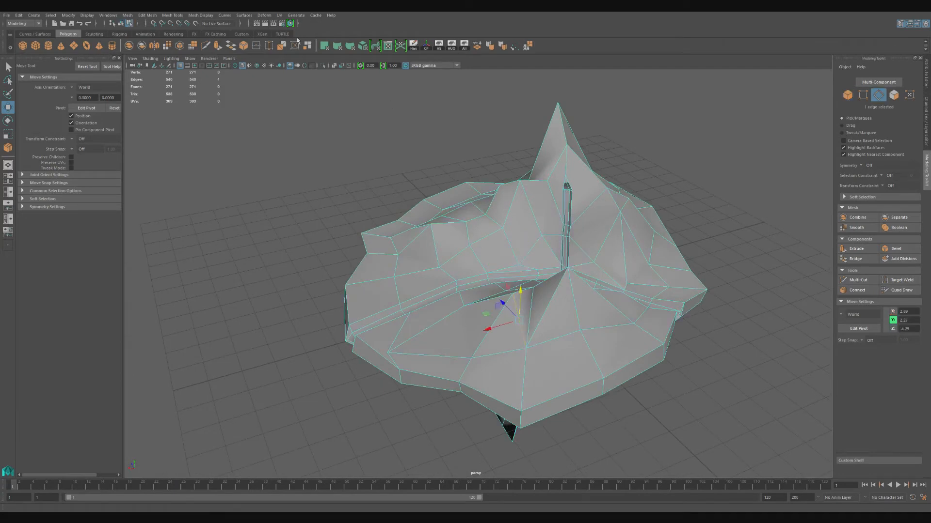
left_click(417, 38)
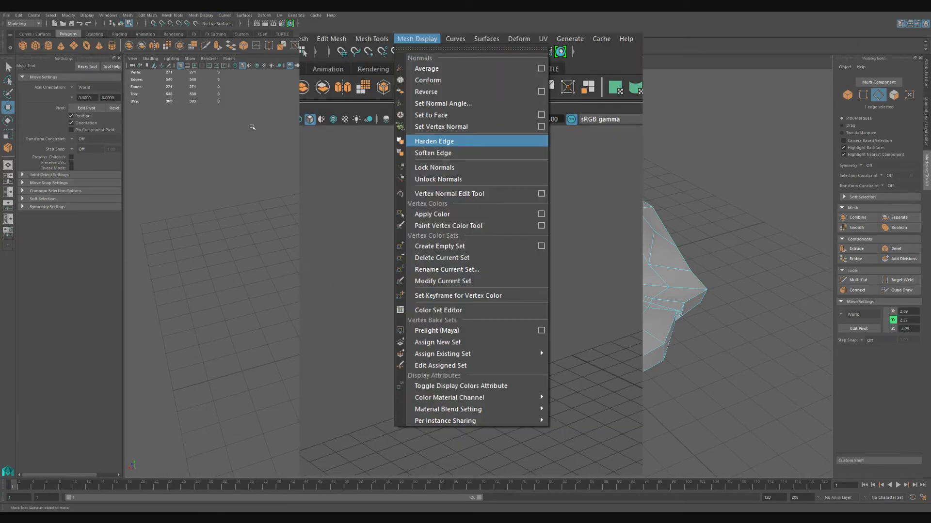